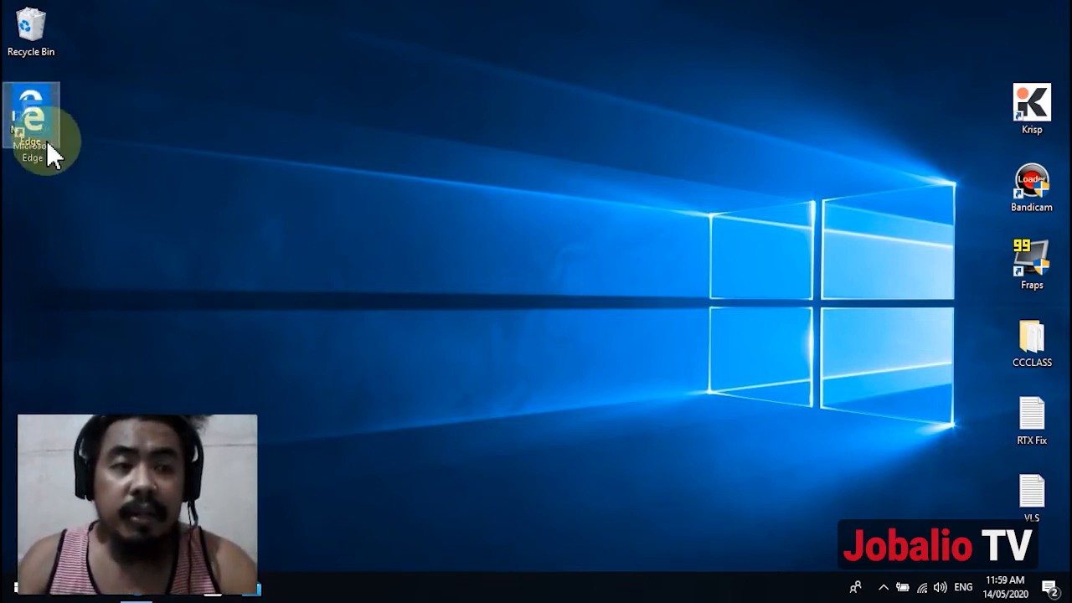
mouse_move(208, 114)
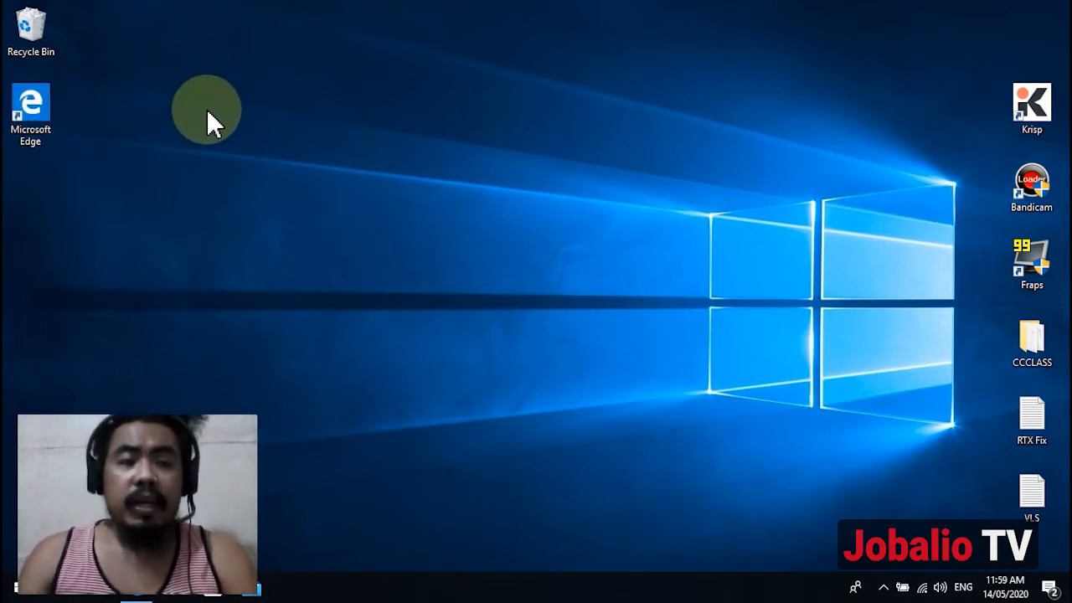
mouse_move(333, 159)
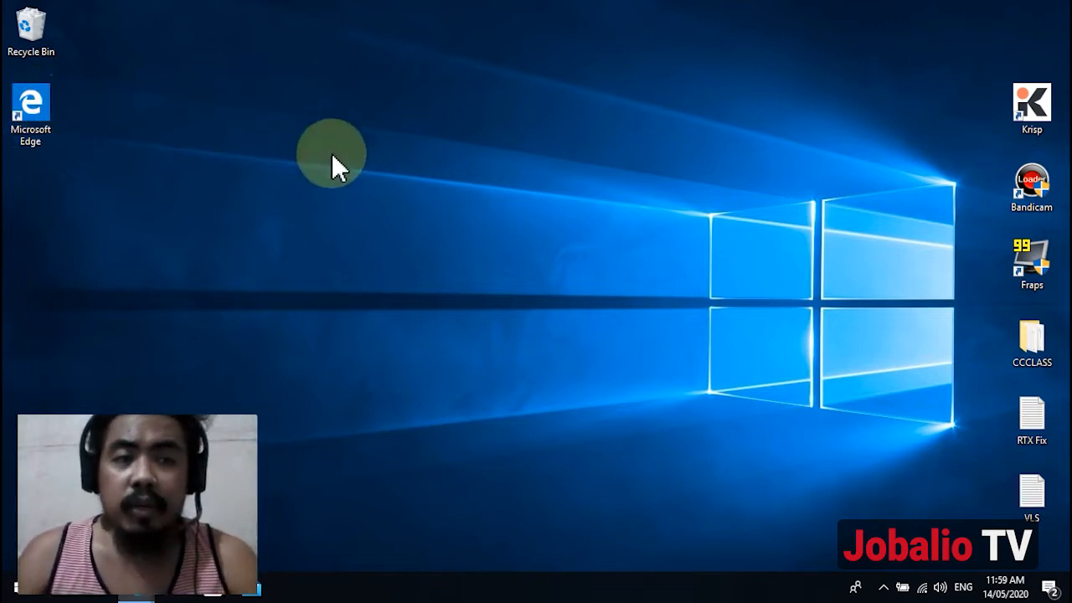
Launch legacy Edge and search the web for 'microsoft edge' from the address bar
double_click(30, 101)
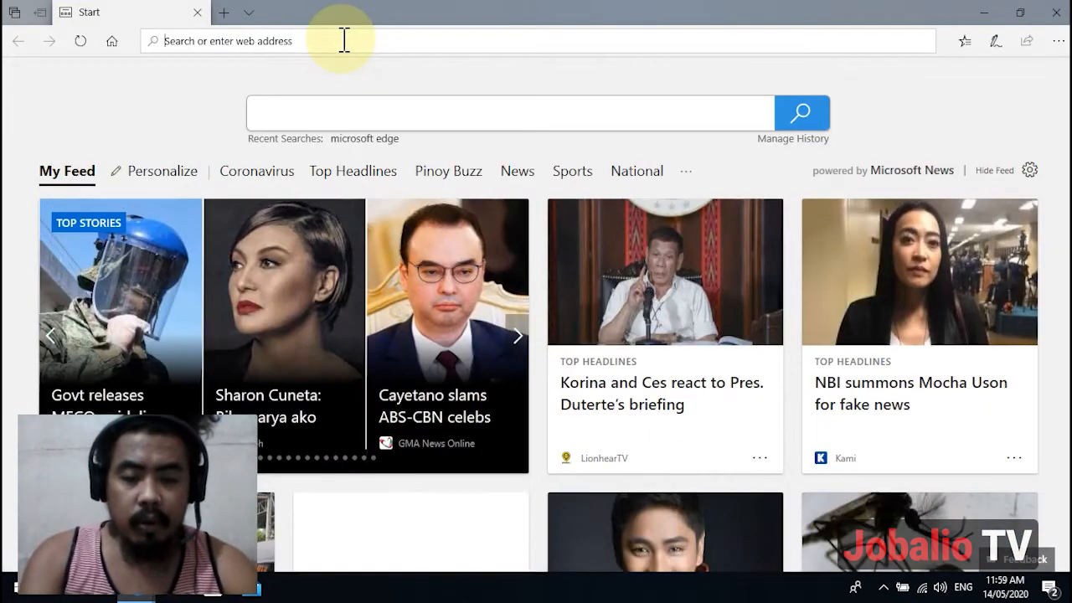
text(microsft)
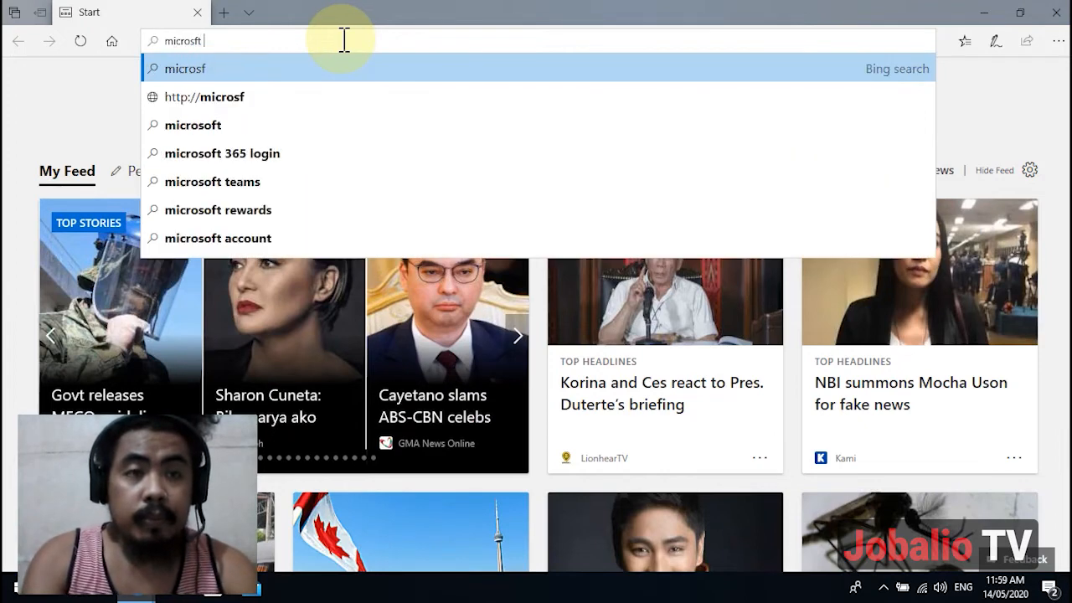
text(microsoft edge)
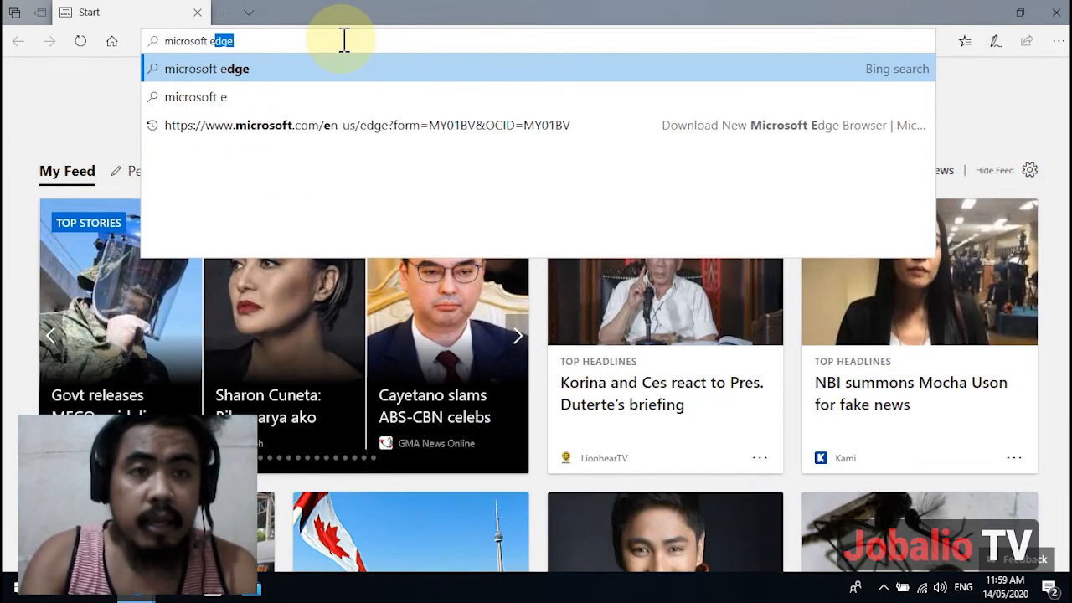
key(Return)
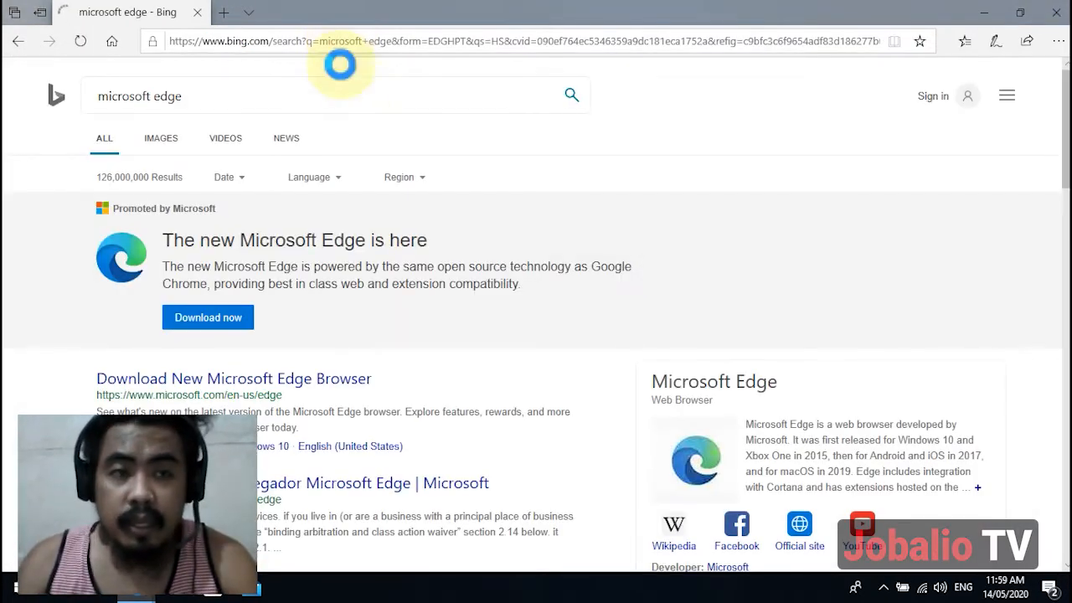
Follow the promoted 'Download now' link to the new Microsoft Edge download page
scroll(down, 3)
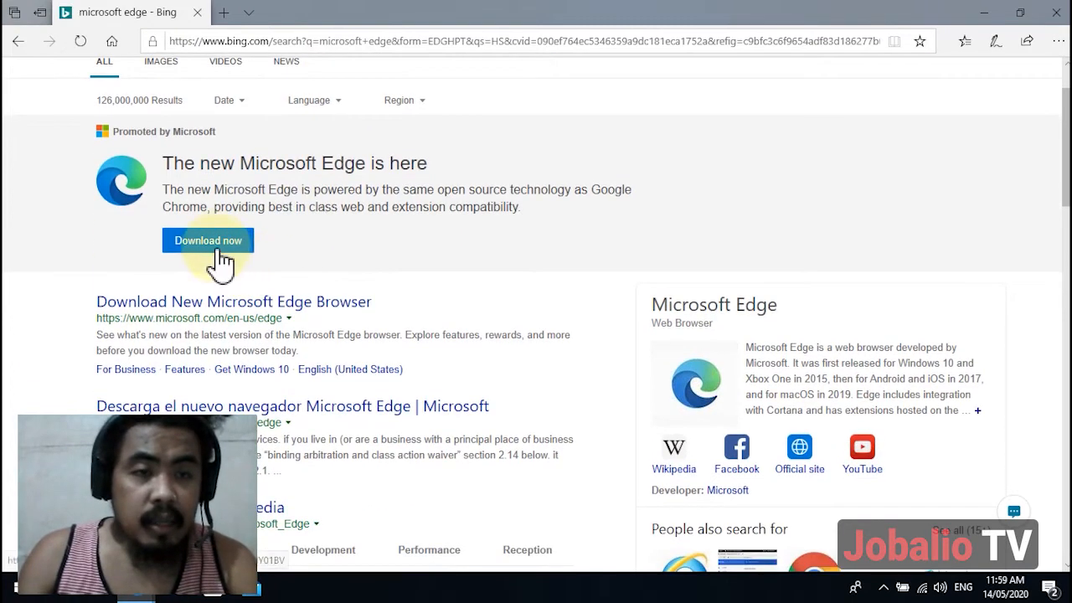
click(208, 241)
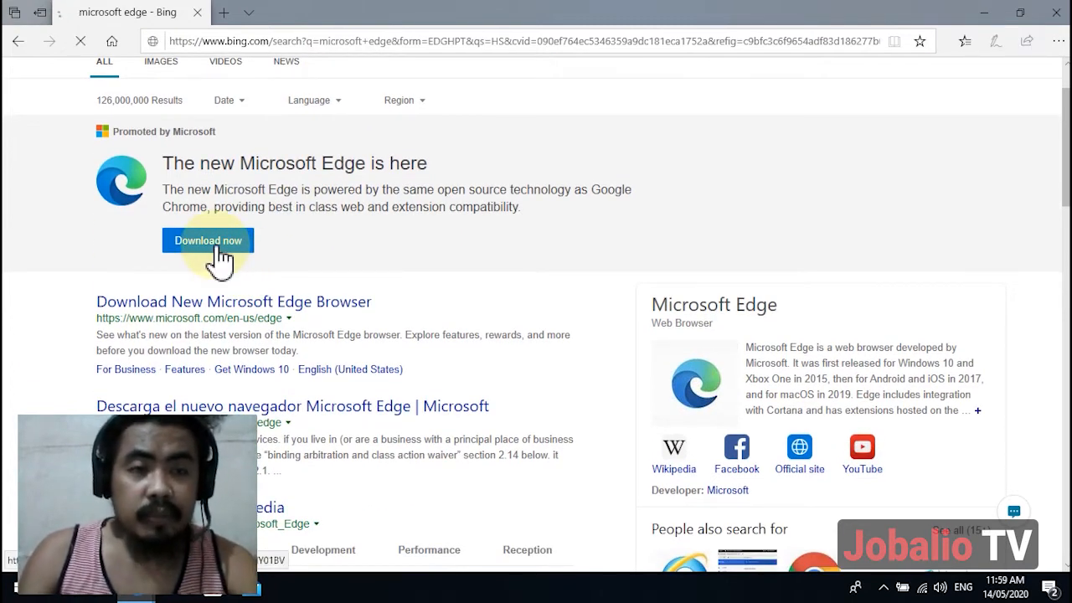
click(208, 241)
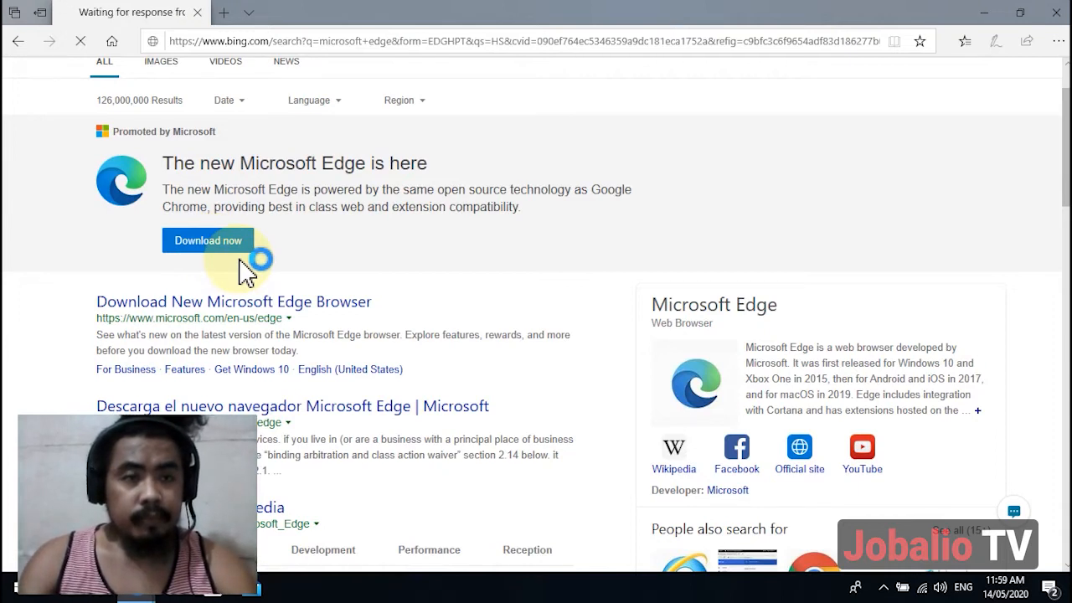
Review the available platforms and choose the new Edge download for Windows 10
click(208, 241)
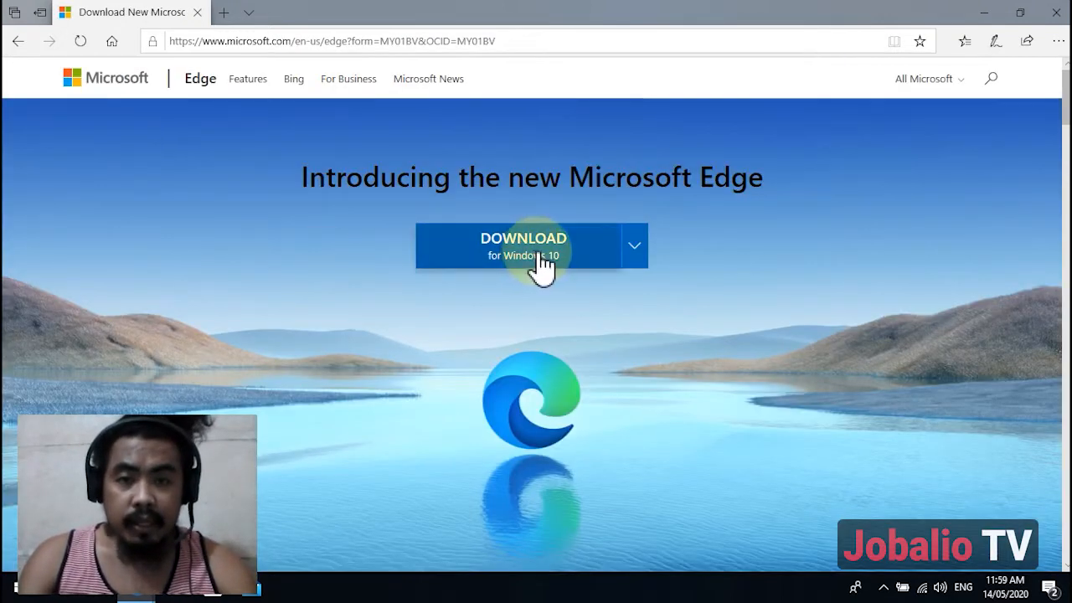
click(635, 245)
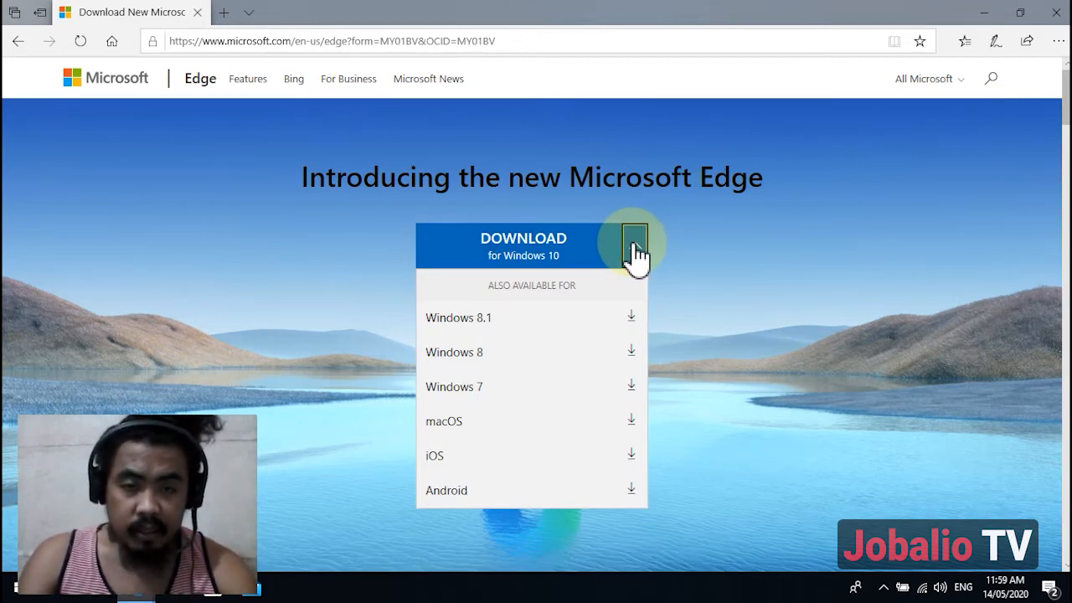
mouse_move(533, 323)
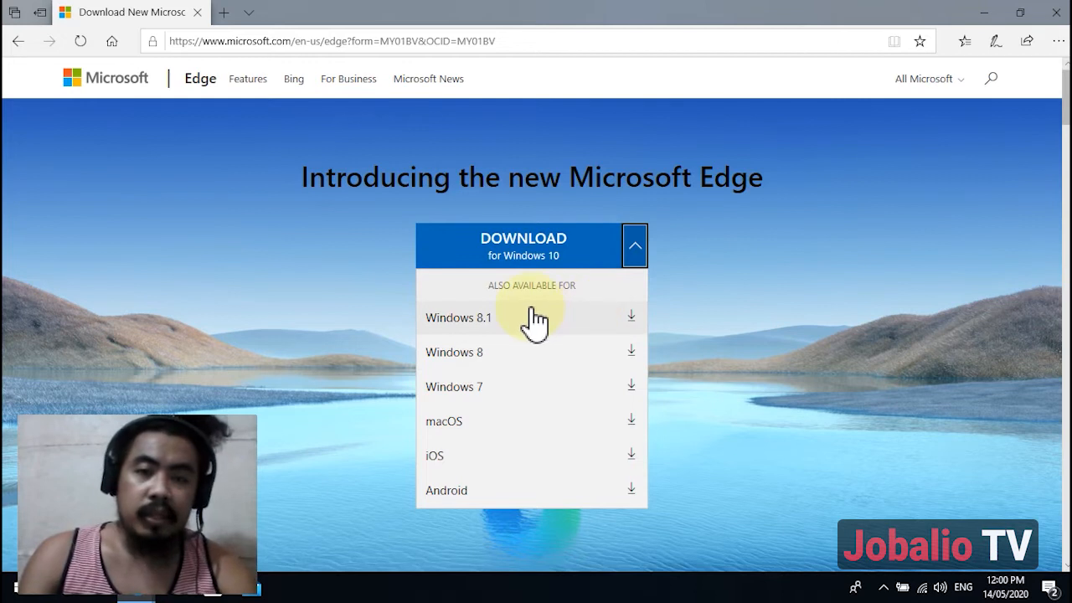
click(634, 245)
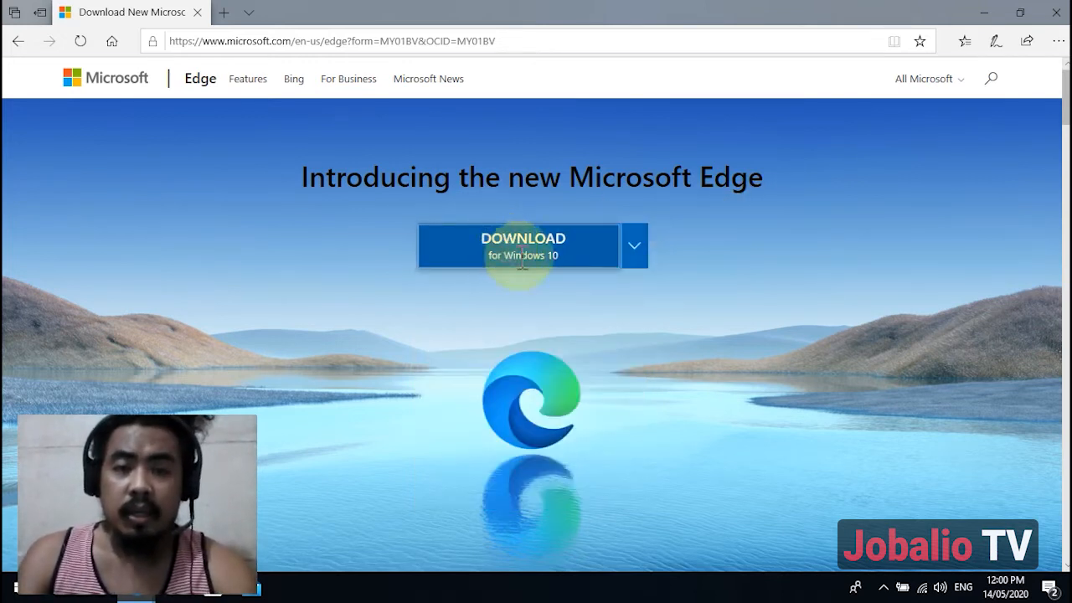
click(518, 246)
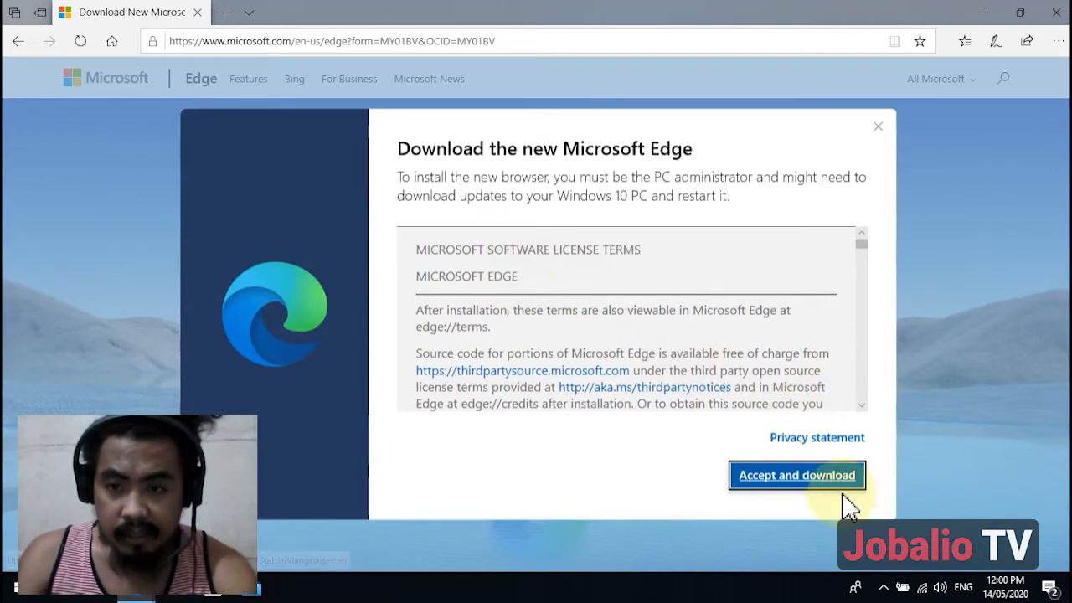
Accept the license terms and save the MicrosoftEdgeSetup installer to disk
click(796, 475)
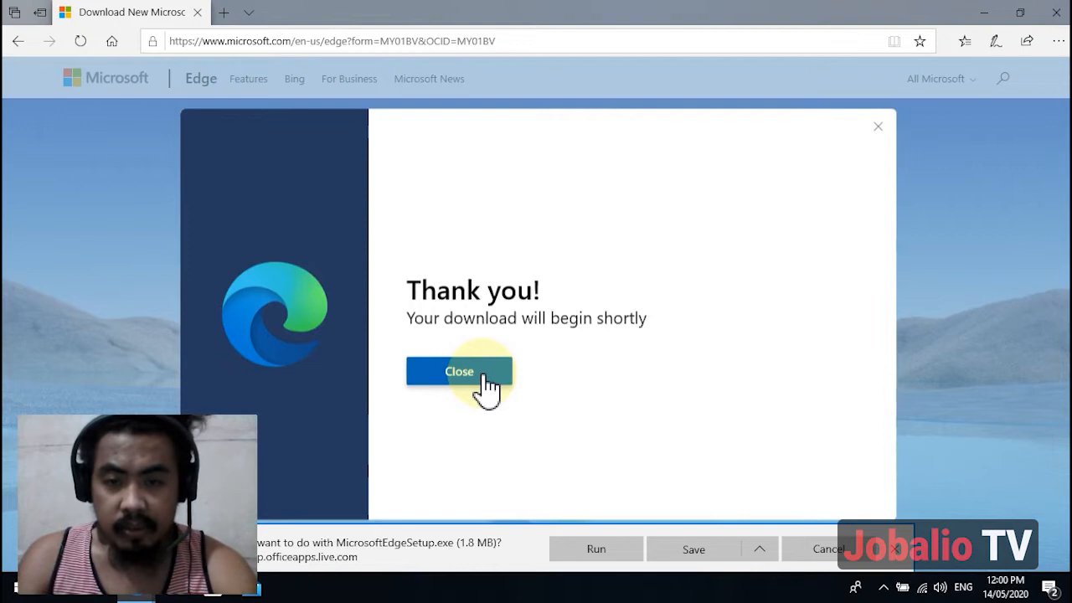
click(459, 371)
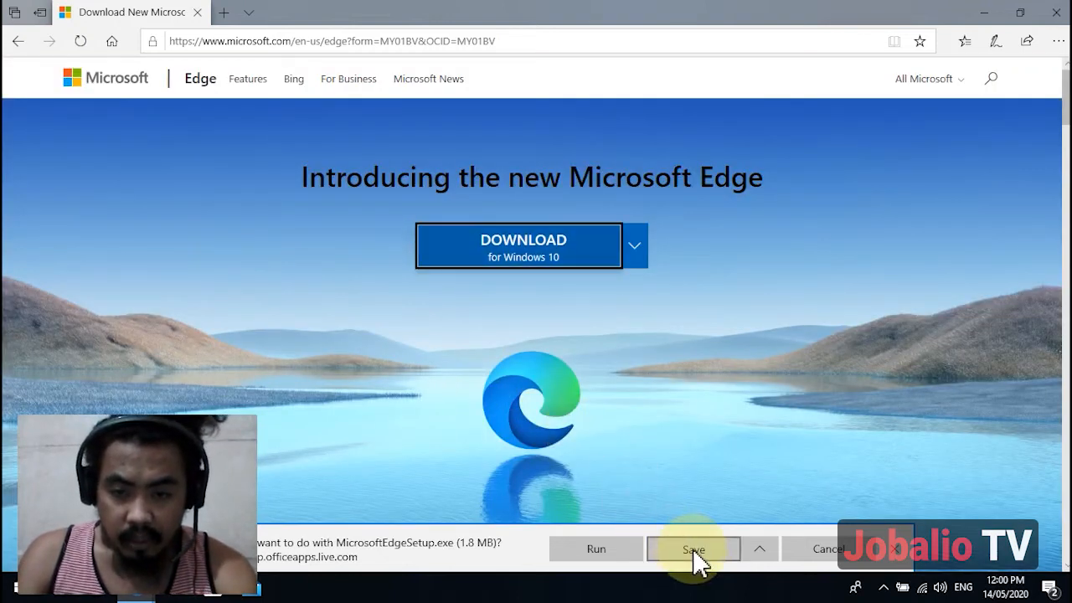
click(693, 548)
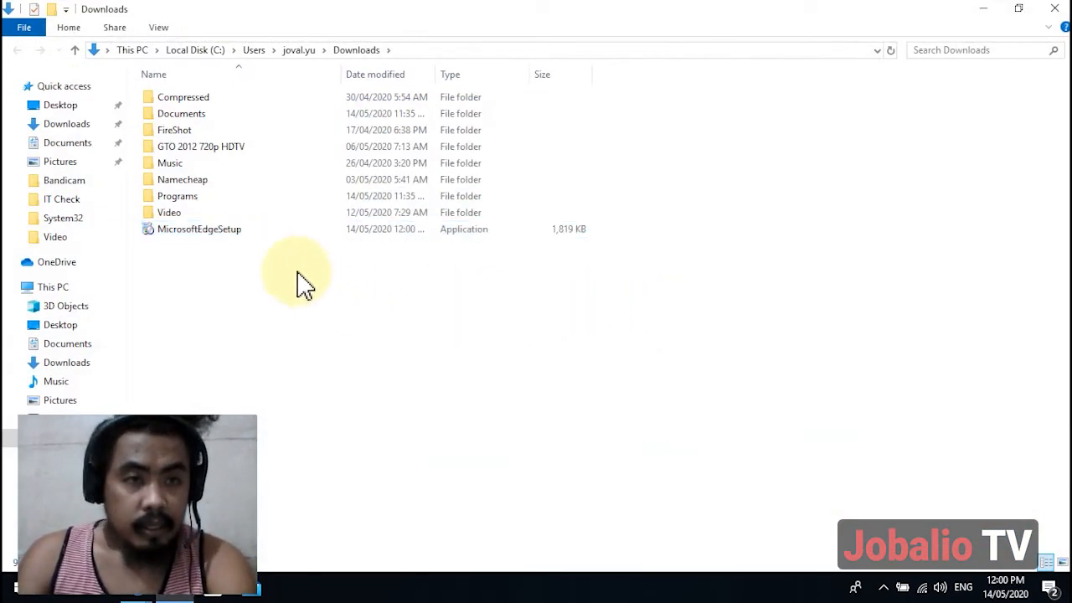
Start the MicrosoftEdgeSetup installer from Downloads and hide the folder window
click(199, 228)
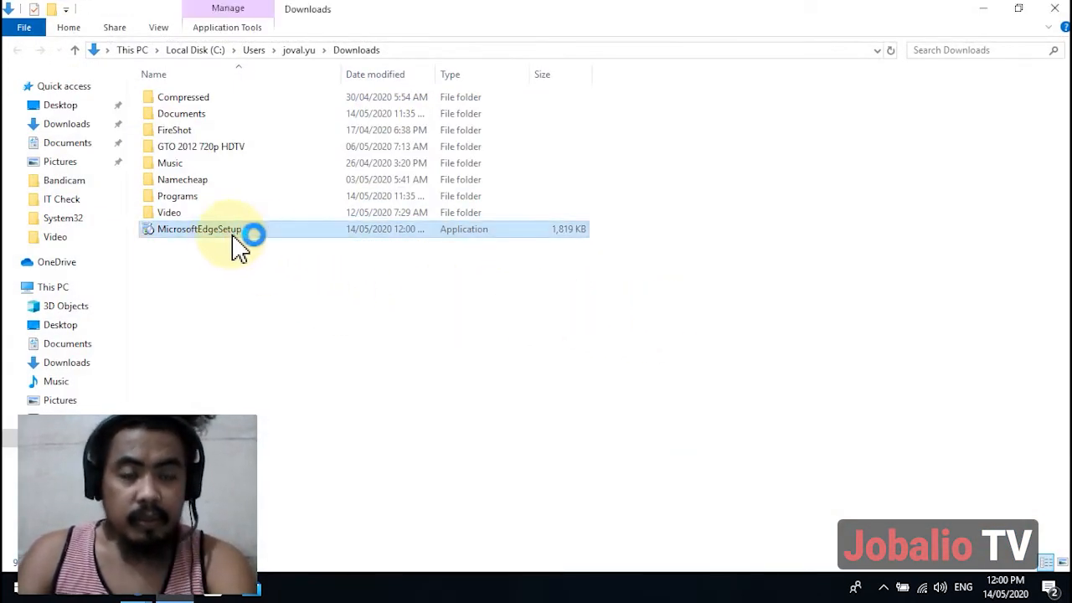
mouse_move(661, 247)
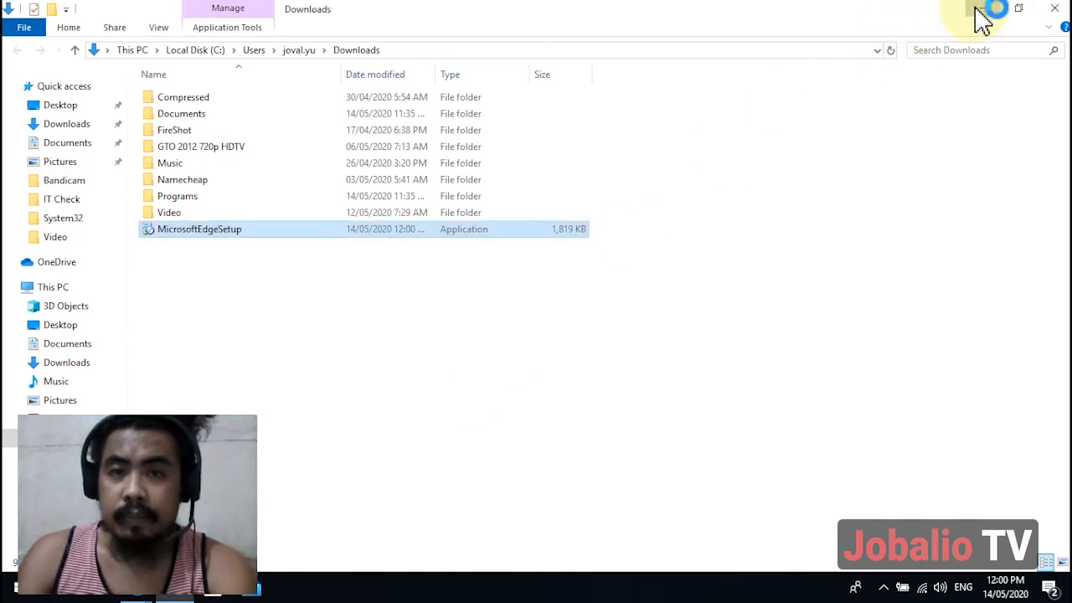
double_click(199, 228)
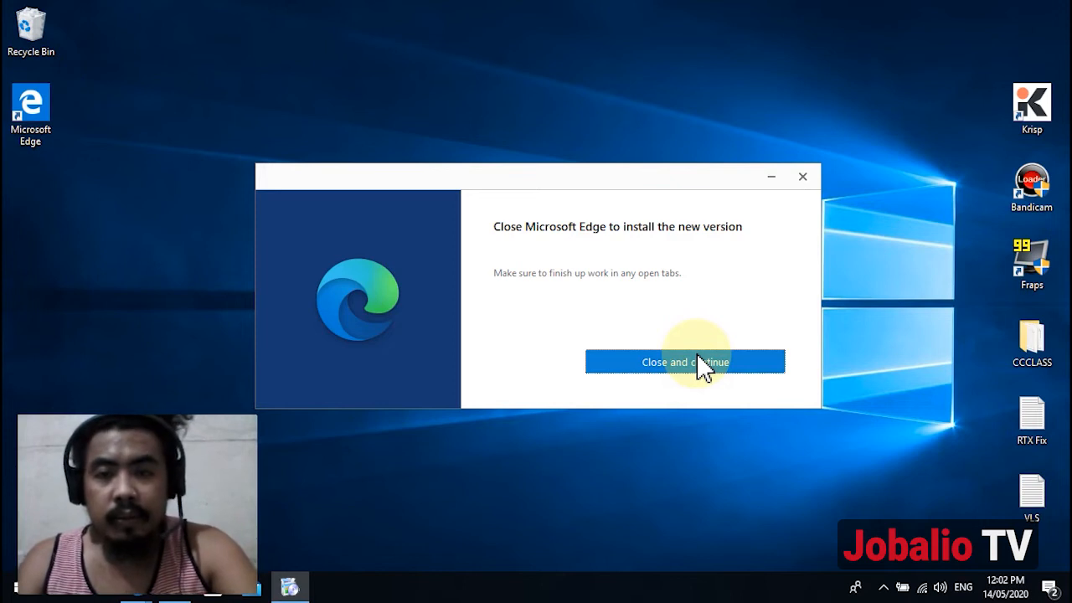
mouse_move(410, 347)
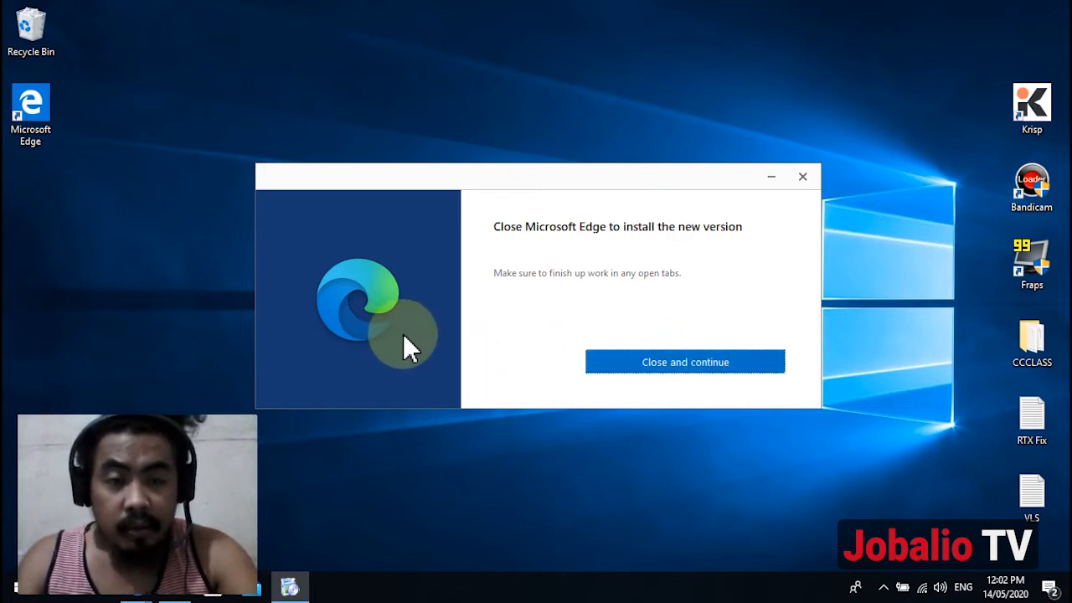
mouse_move(444, 314)
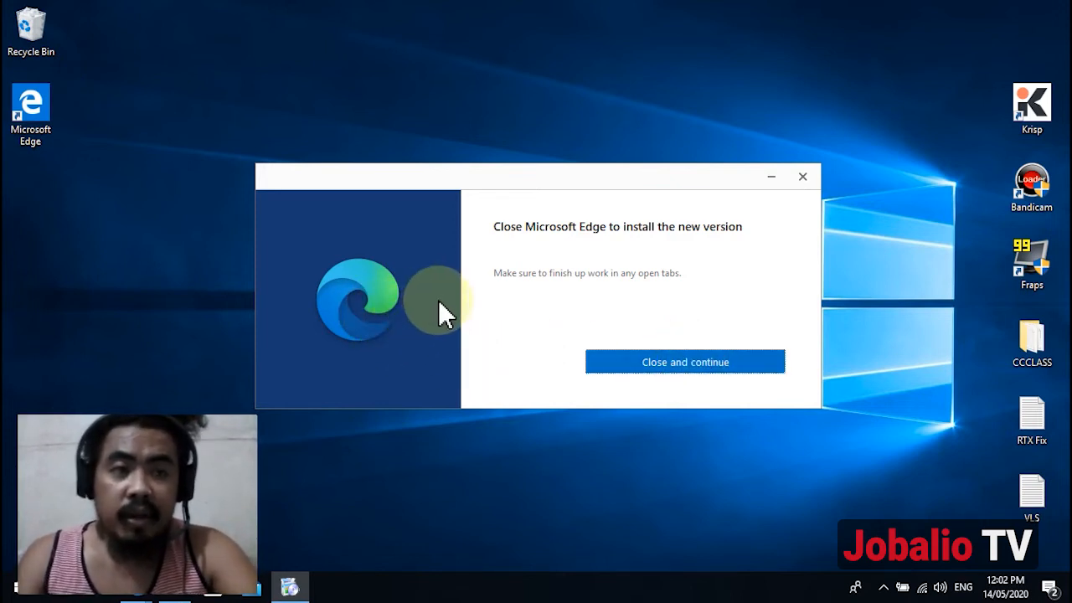
mouse_move(63, 139)
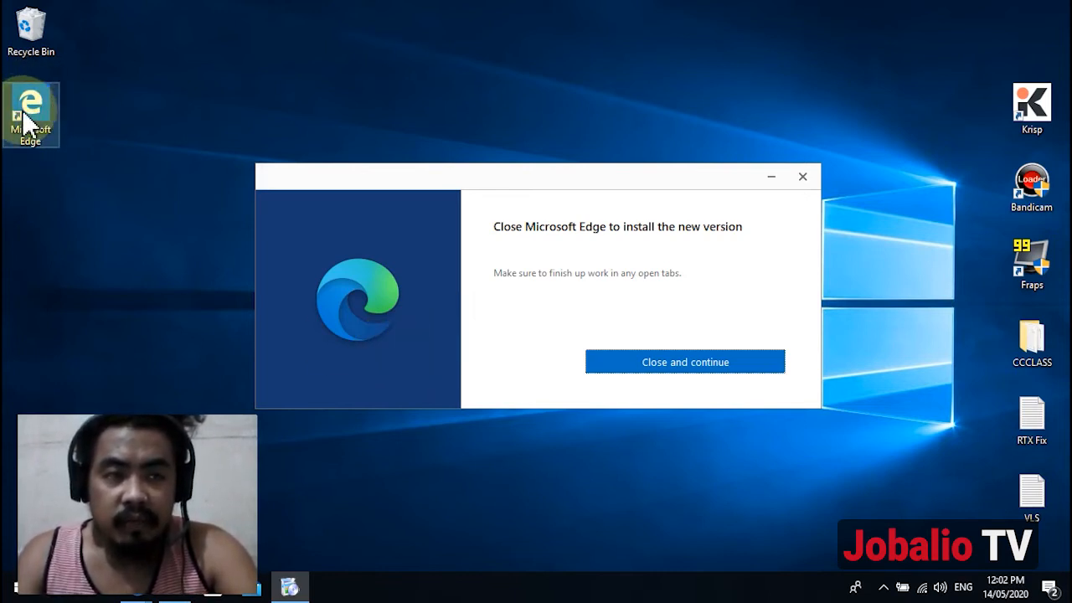
Confirm 'Close and continue' so old Edge closes and installation proceeds
click(684, 361)
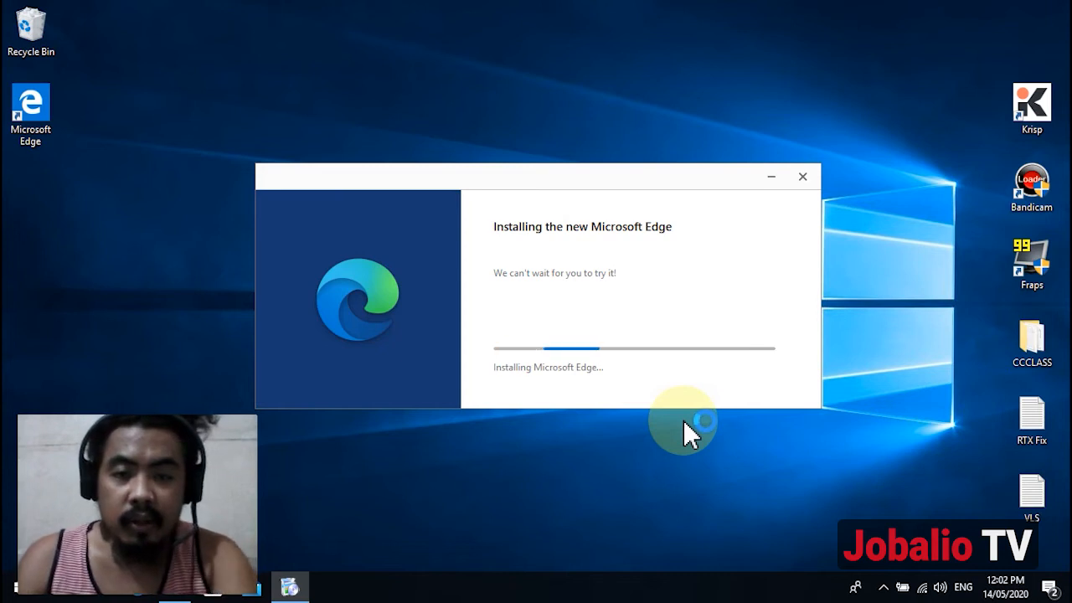
mouse_move(645, 104)
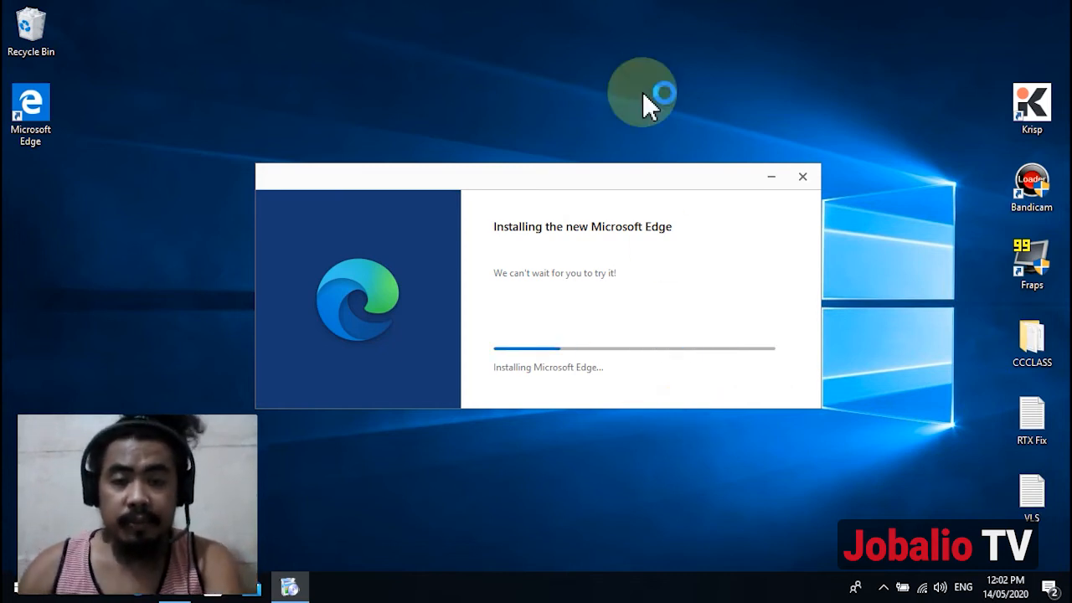
mouse_move(754, 268)
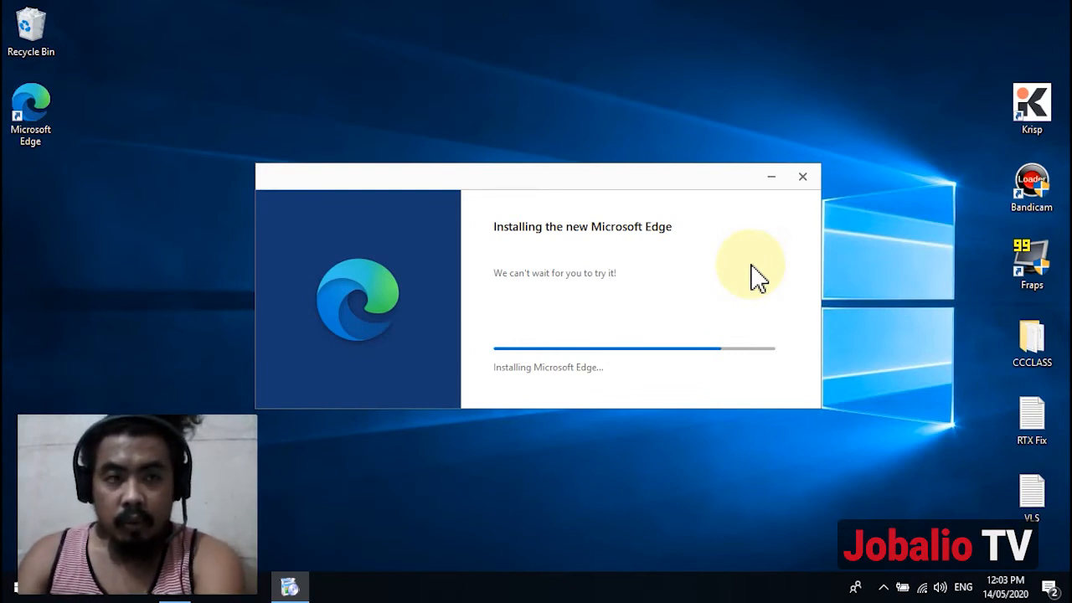
mouse_move(33, 109)
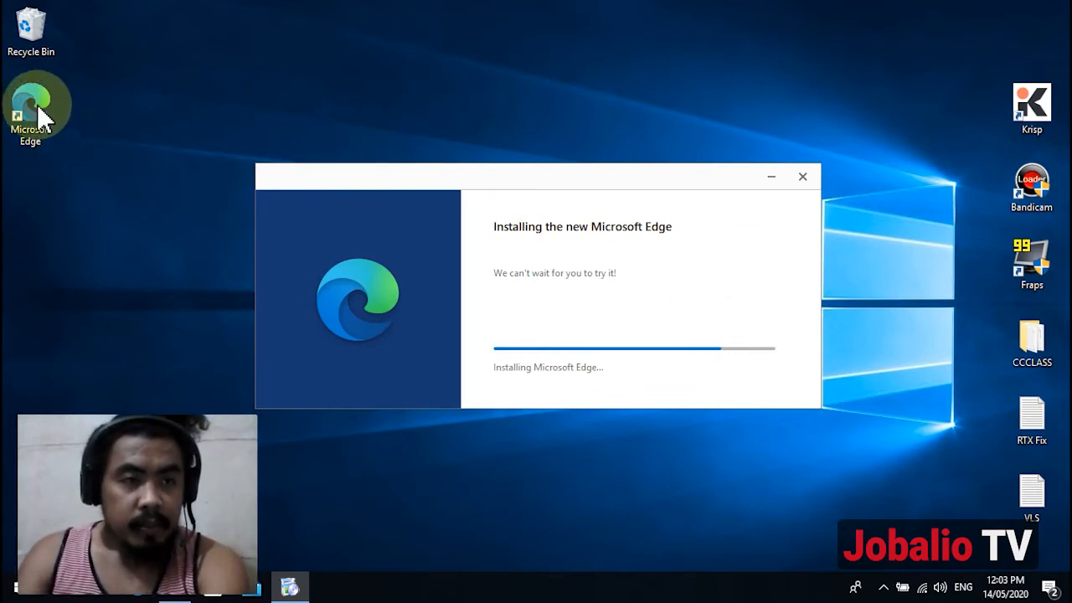
mouse_move(453, 289)
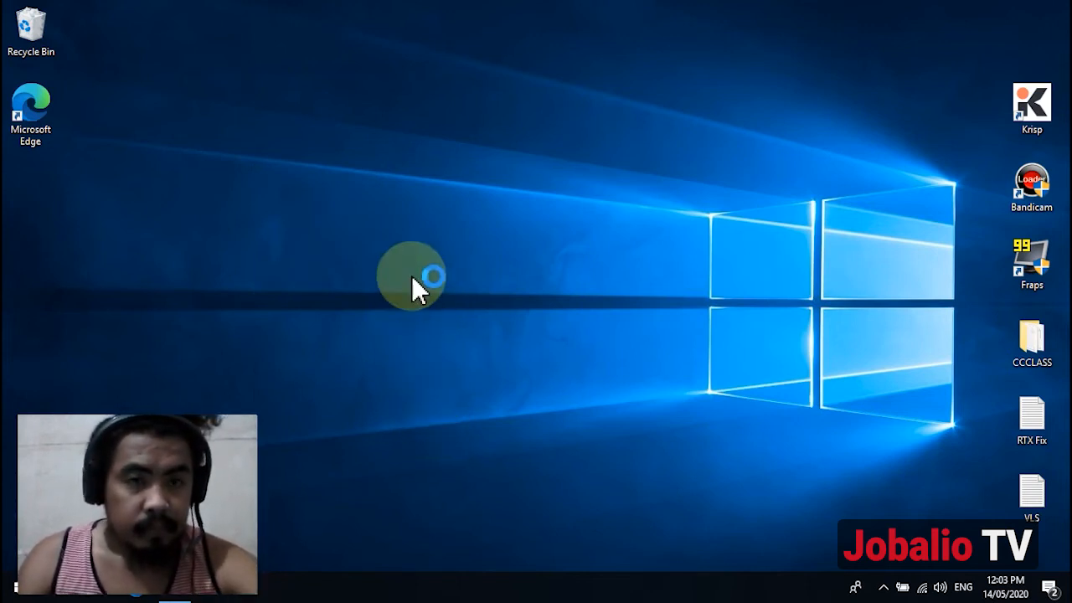
Launch the new Edge and continue without signing in to reach its new tab page
double_click(31, 107)
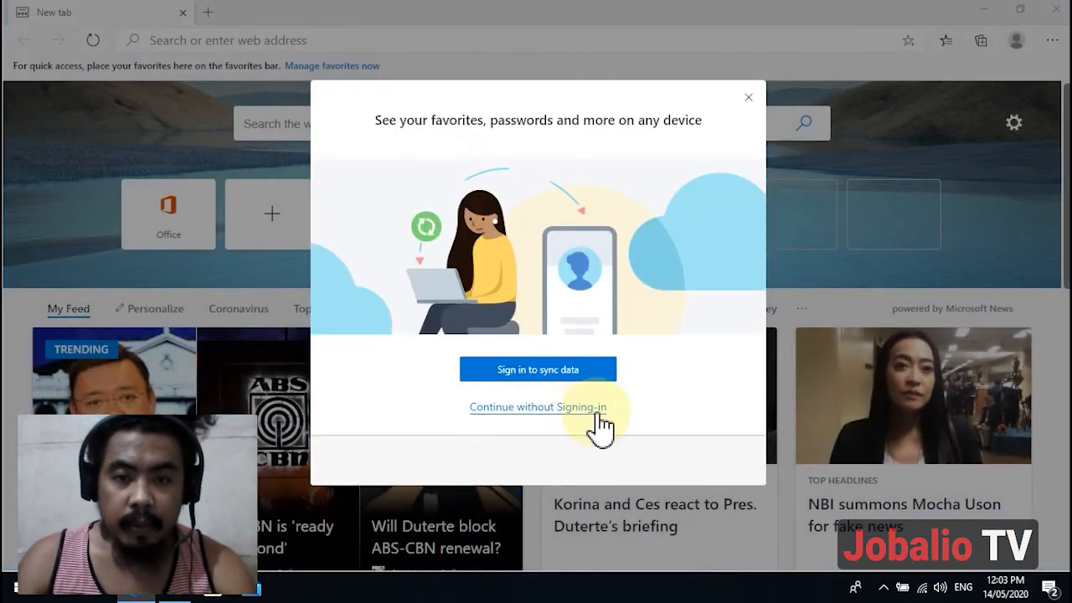
click(537, 407)
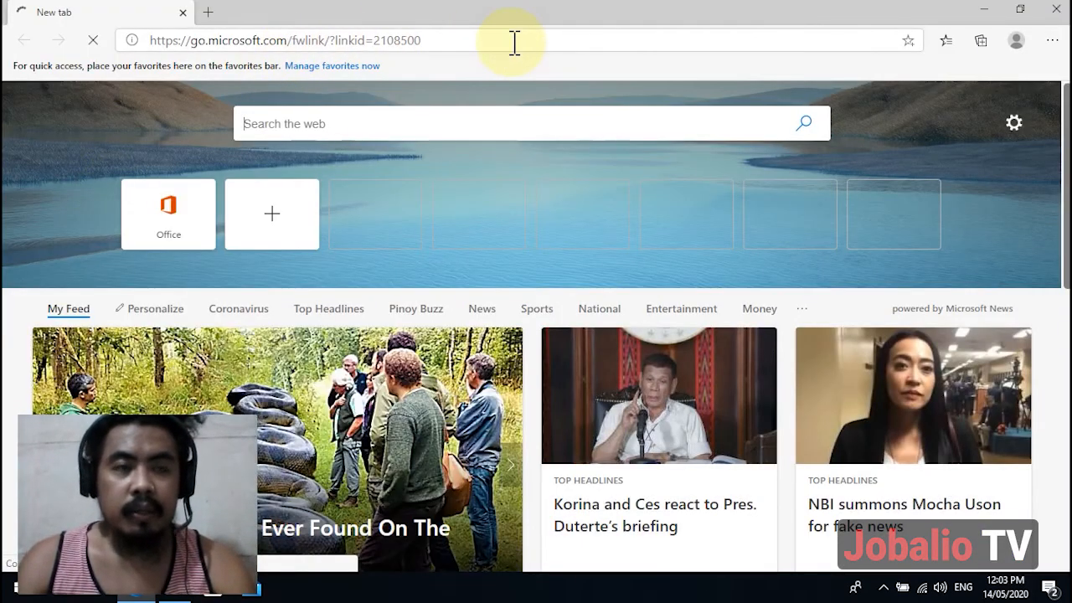